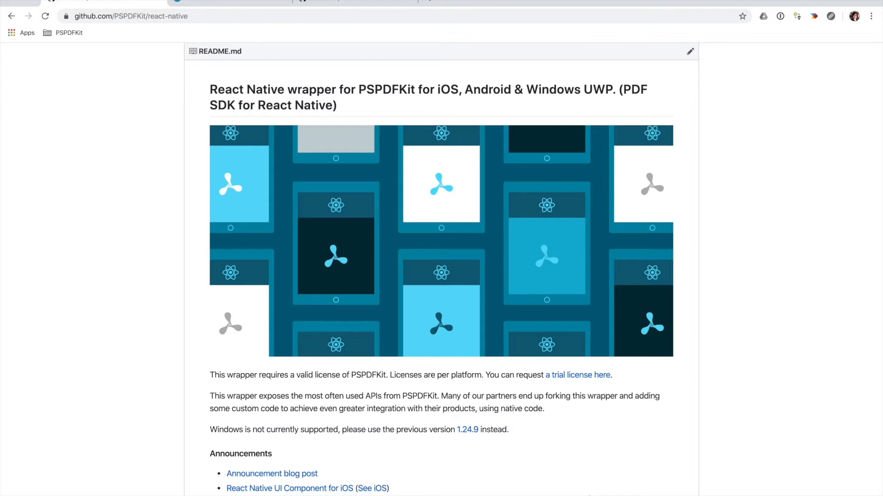
pyautogui.moveTo(275, 22)
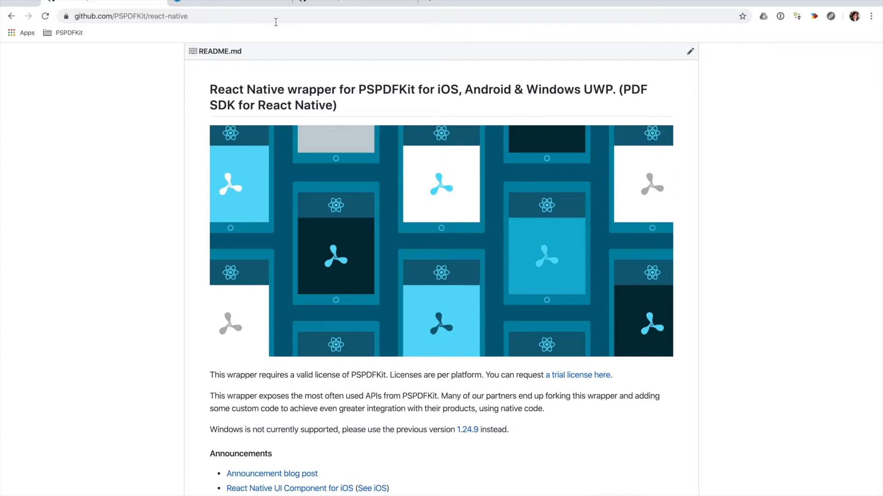
# - Scroll the README to 'Running Catalog Project' and bring the simulator's Annual Report forward
pyautogui.click(272, 473)
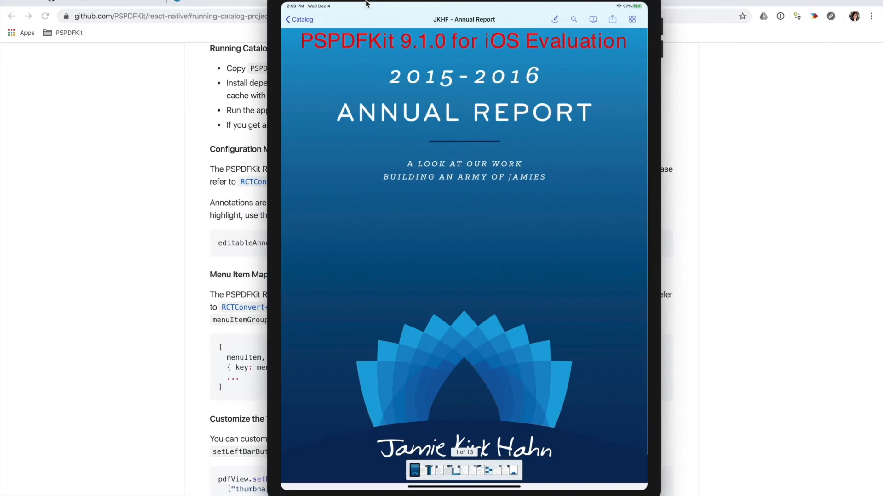
pyautogui.moveTo(553, 19)
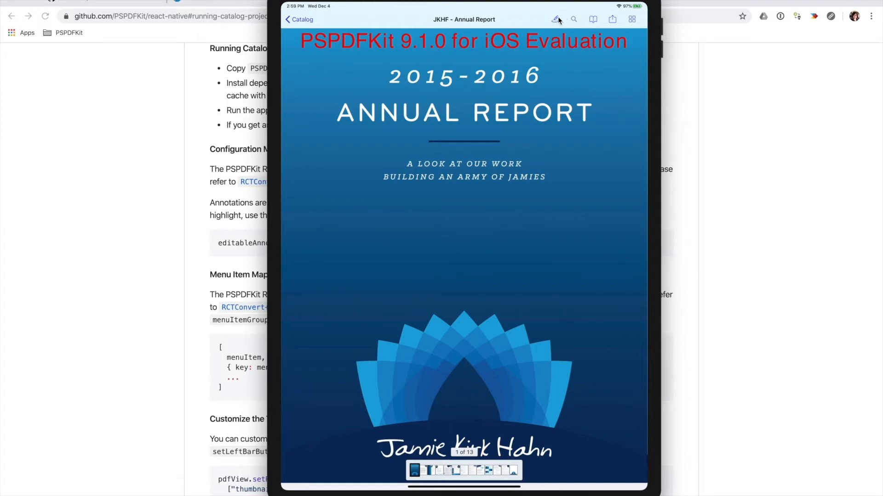
# - Enable annotation editing on the Annual Report and choose the freehand ink tool
pyautogui.click(553, 19)
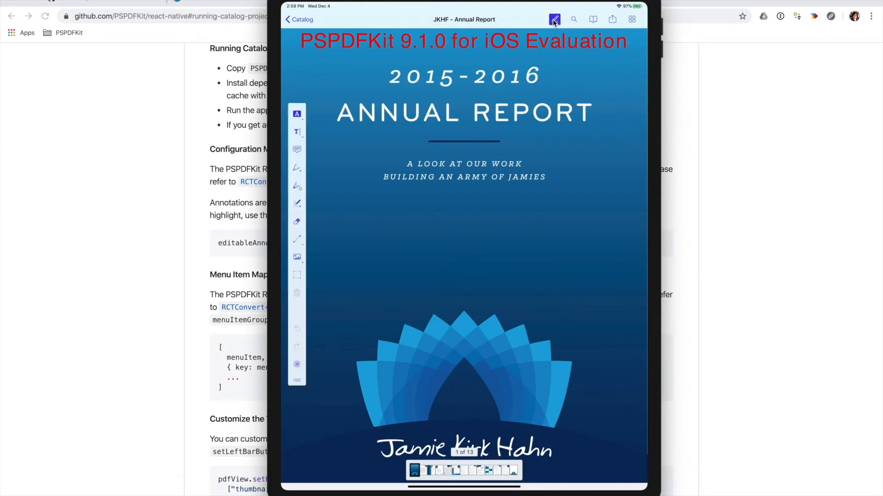
pyautogui.click(554, 19)
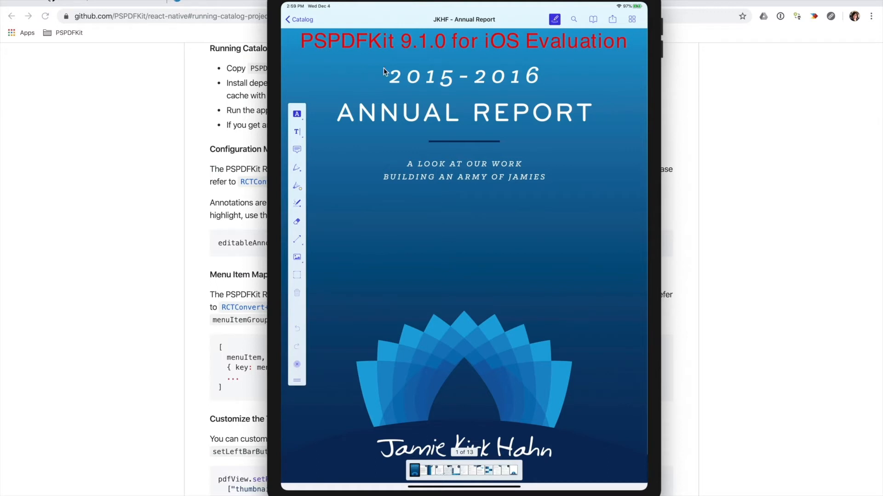
pyautogui.moveTo(321, 315)
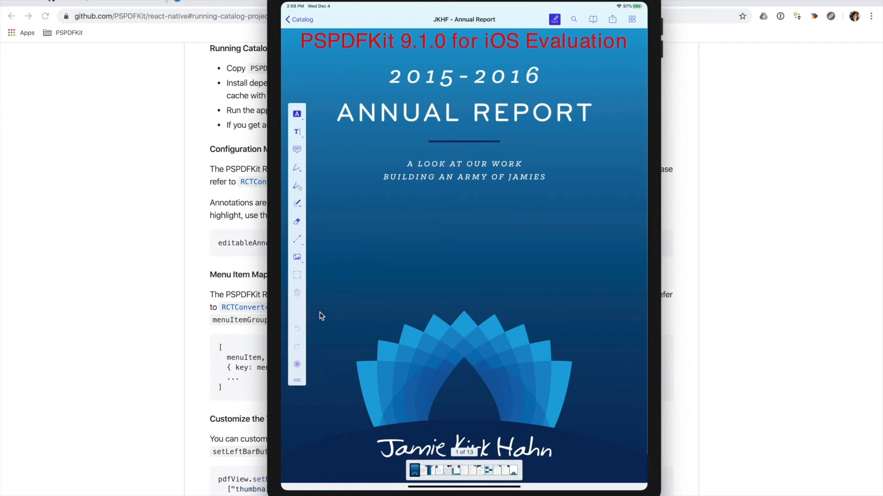
pyautogui.moveTo(303, 302)
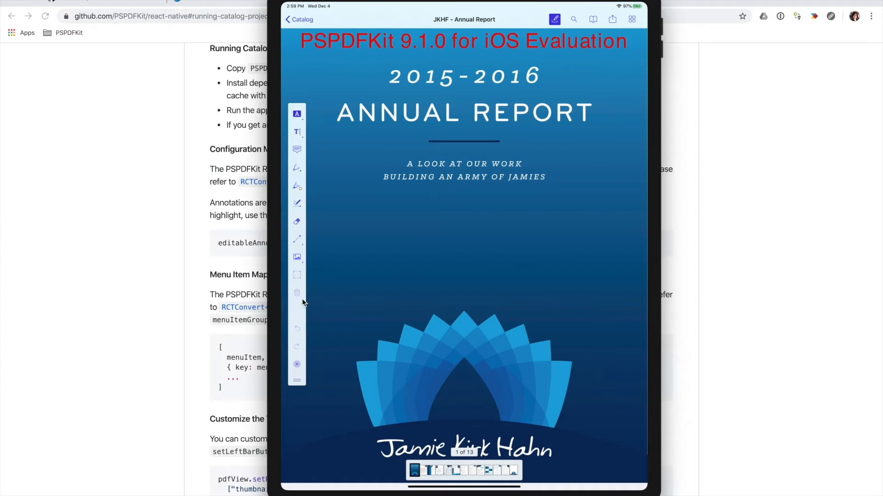
pyautogui.moveTo(298, 297)
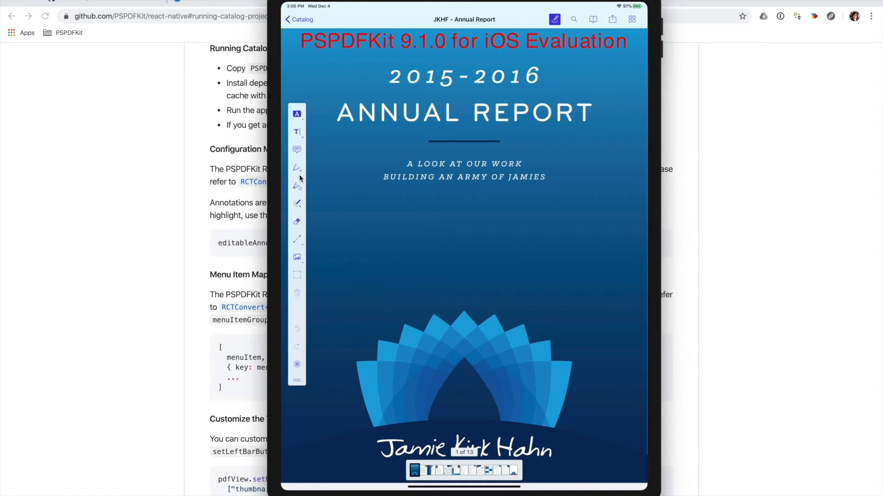
pyautogui.click(297, 167)
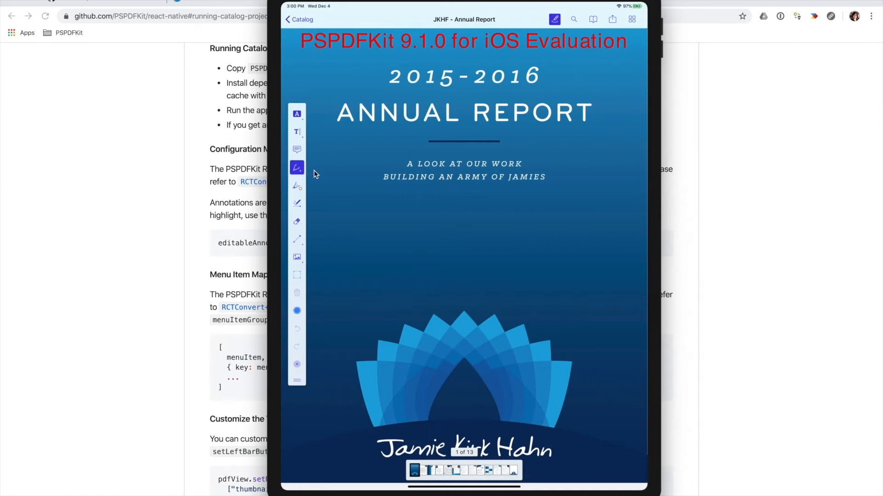
pyautogui.moveTo(367, 199)
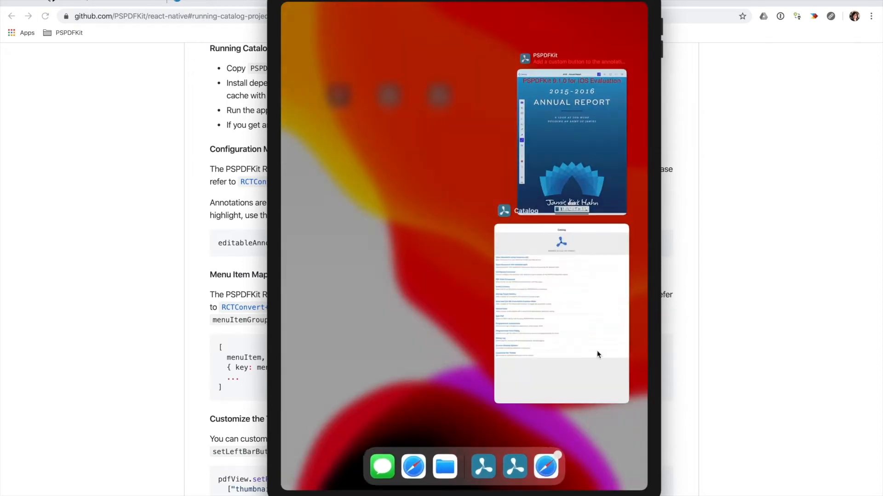
# - Switch to the Catalog example list, then back to the PSPDFKit Annual Report
pyautogui.click(561, 313)
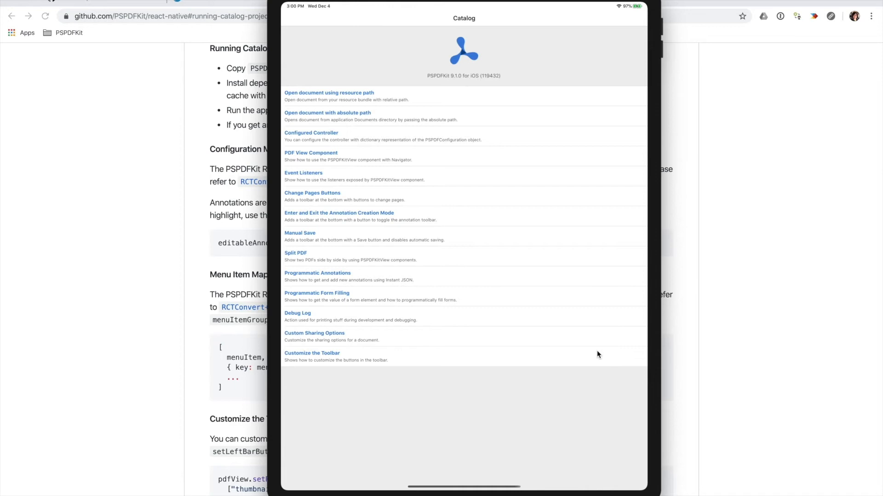
pyautogui.moveTo(387, 160)
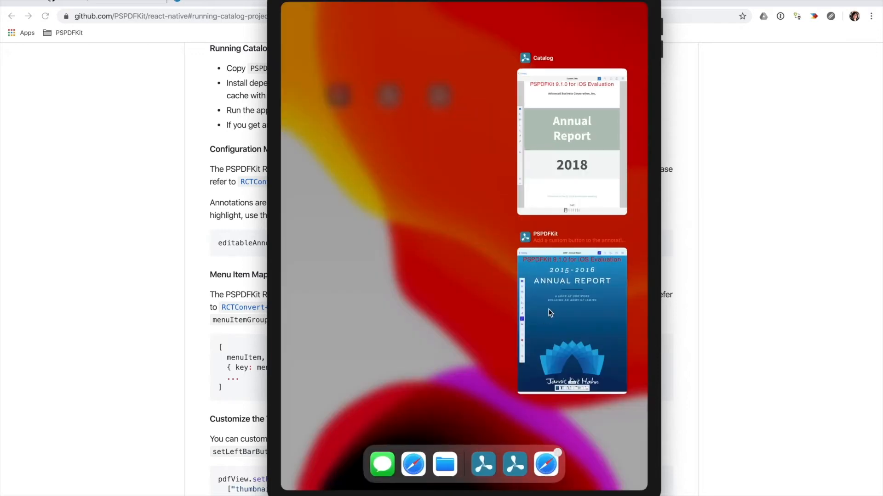
pyautogui.click(571, 321)
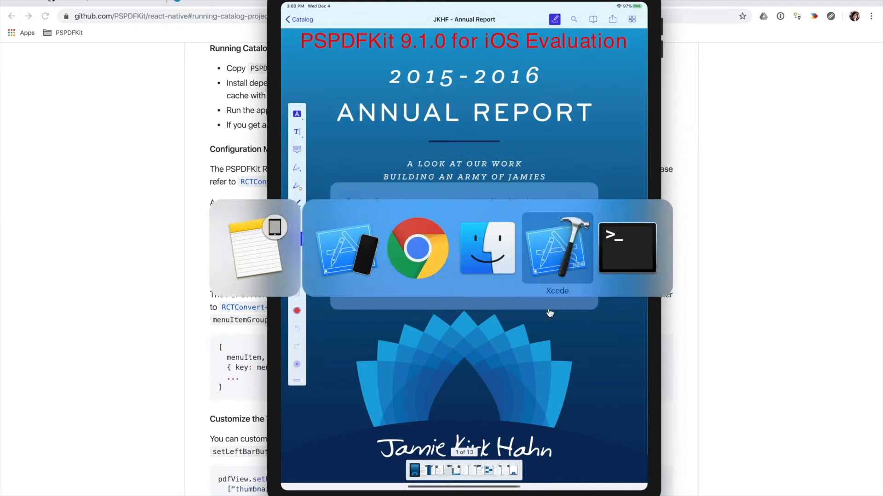
# - Bring Xcode forward and review PSCAnnotationToolbarButtonsExample.m's custom Clear-button code
pyautogui.click(557, 249)
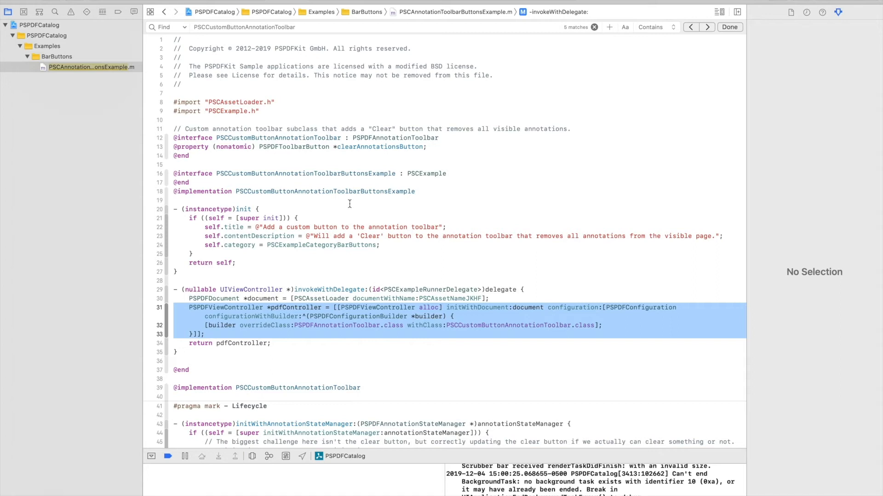
pyautogui.moveTo(179, 98)
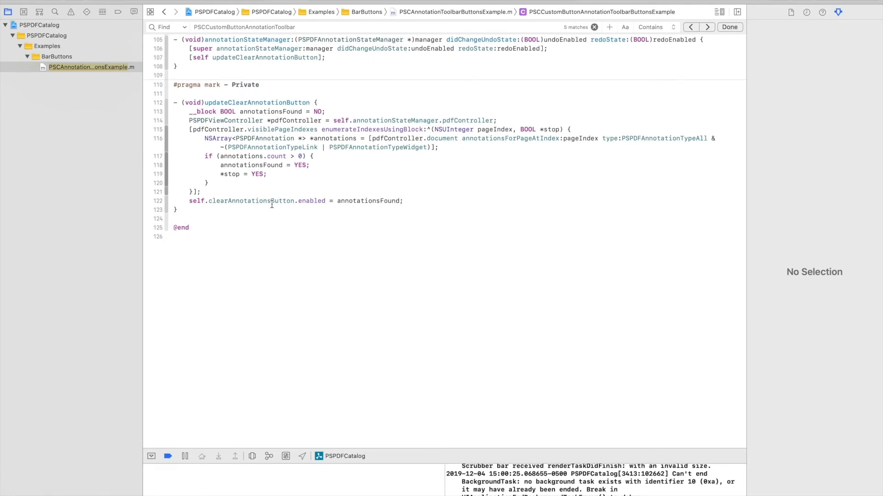
pyautogui.scroll(3)
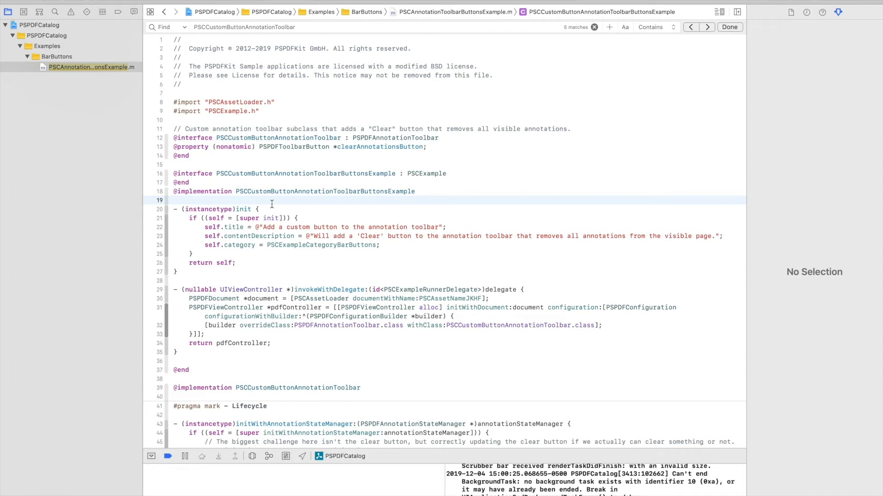
pyautogui.click(174, 201)
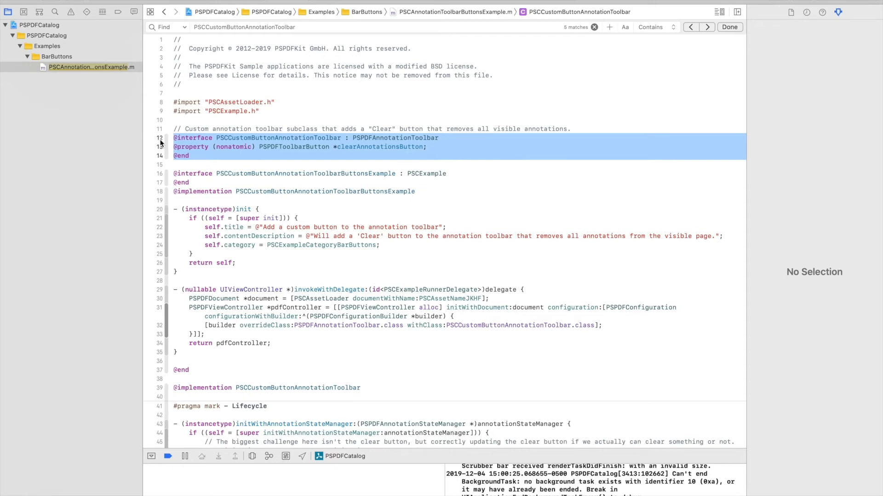
# - Select RCTPSPDFKitView.m in the Catalog project navigator and look through it
pyautogui.click(235, 198)
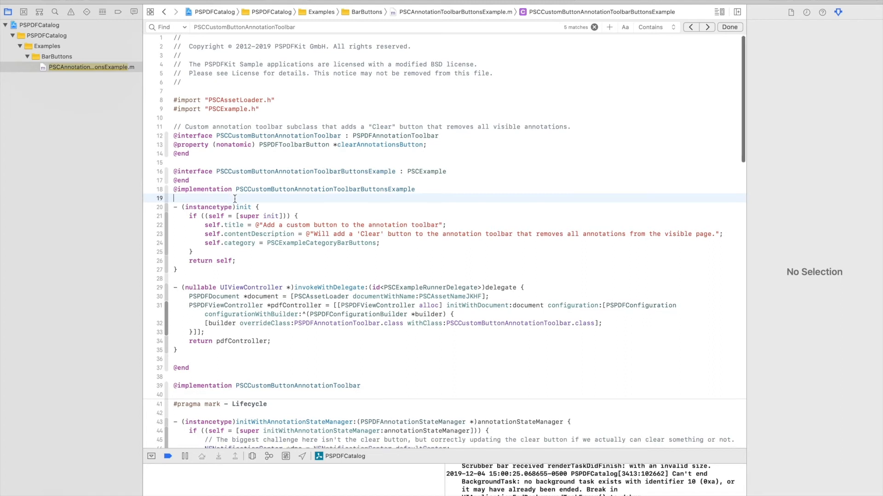
pyautogui.scroll(-3)
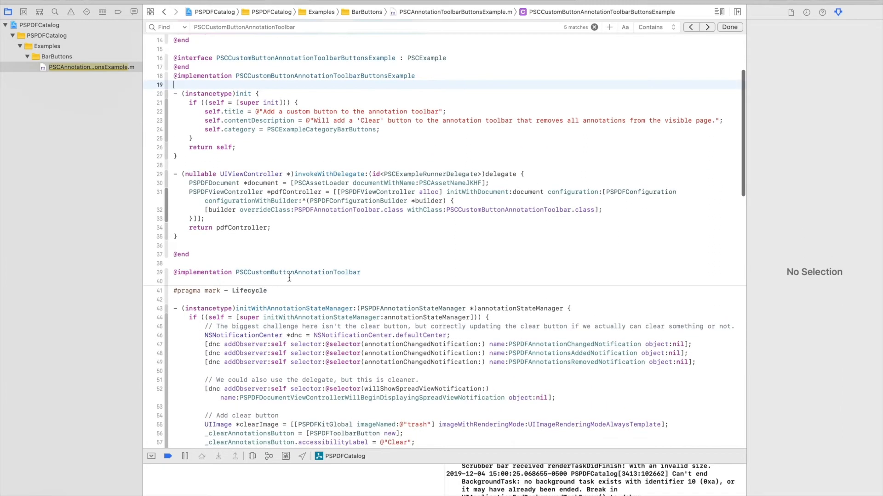
pyautogui.scroll(-3)
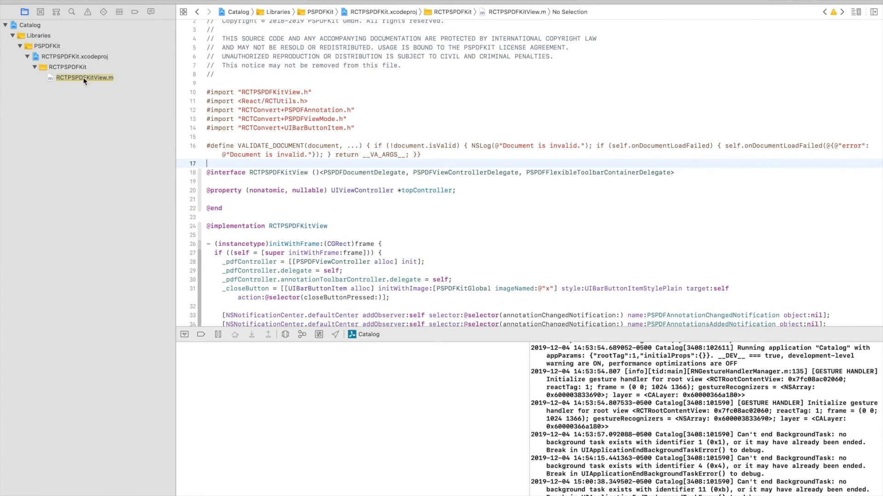
pyautogui.click(85, 77)
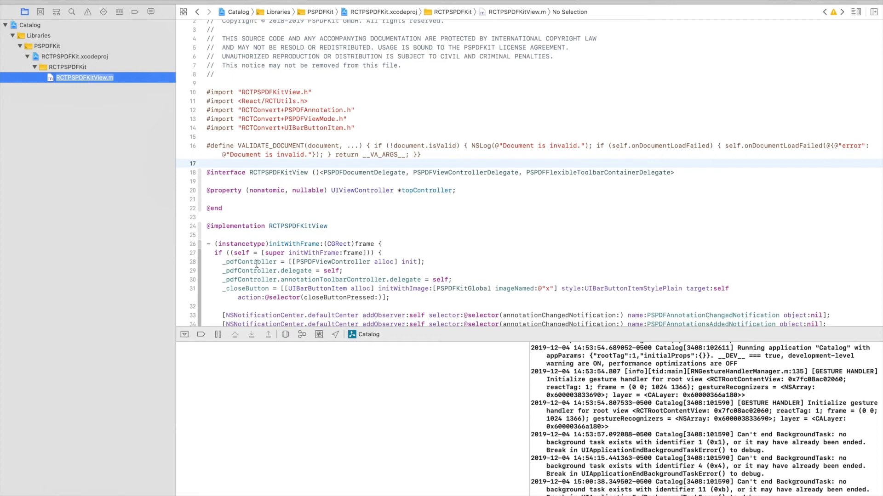
pyautogui.doubleClick(332, 262)
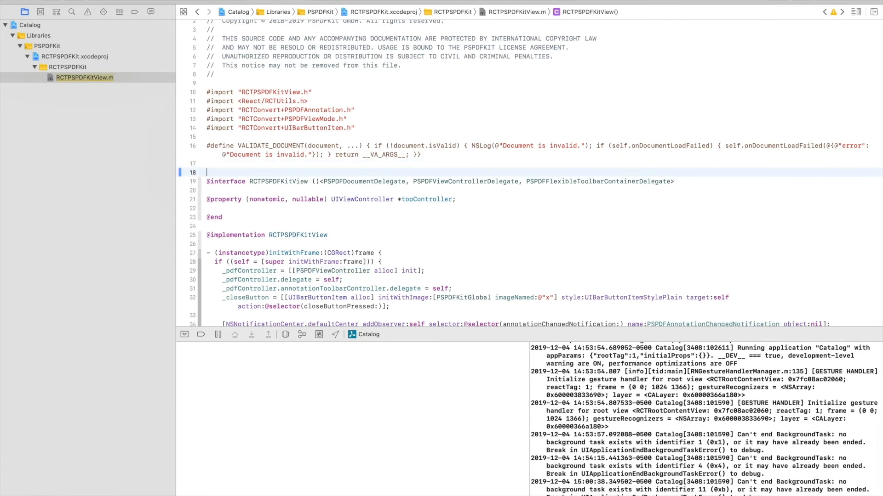
pyautogui.write('@interface CustomButtonAnnotationToolbar : PSPDFAnnotationToolbar')
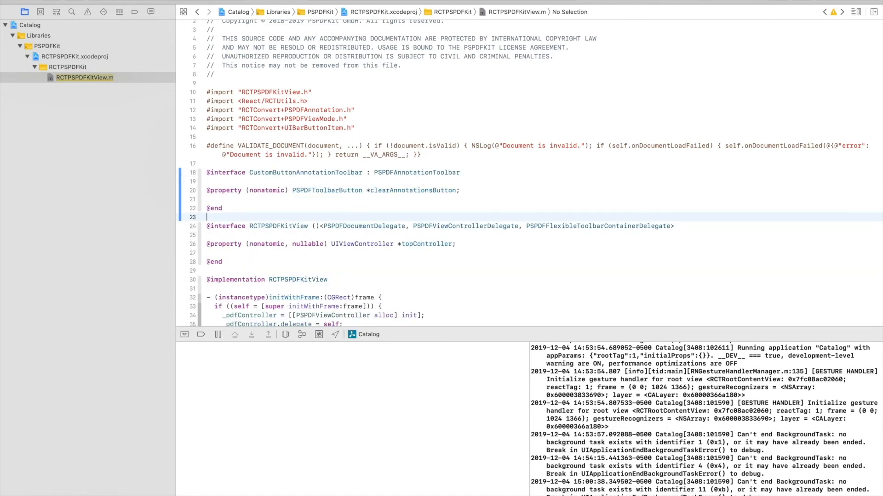
pyautogui.scroll(-3)
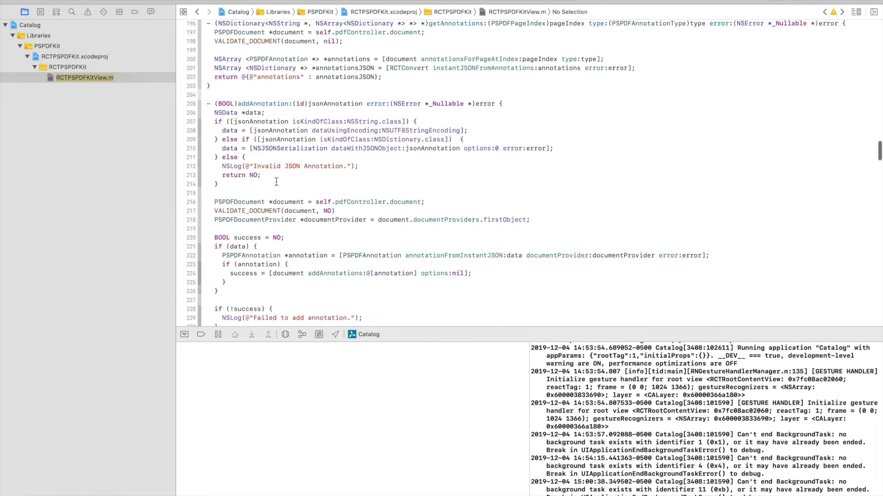
pyautogui.scroll(-3)
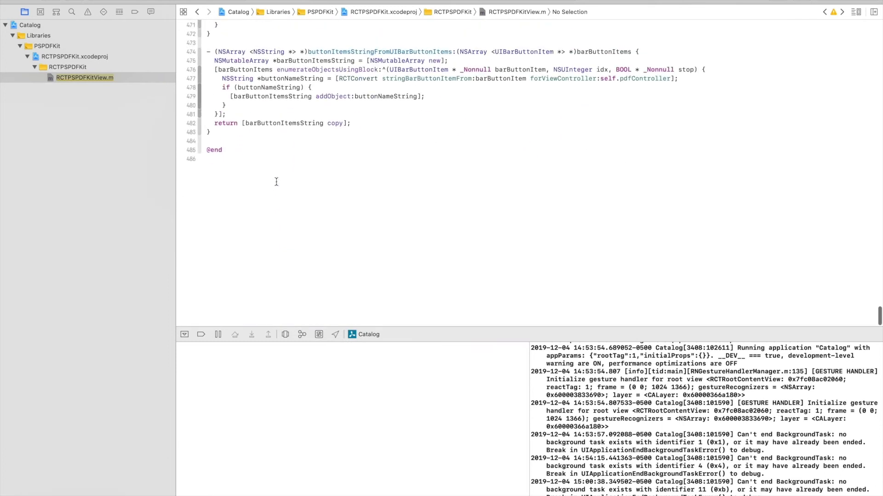
pyautogui.write('@impl')
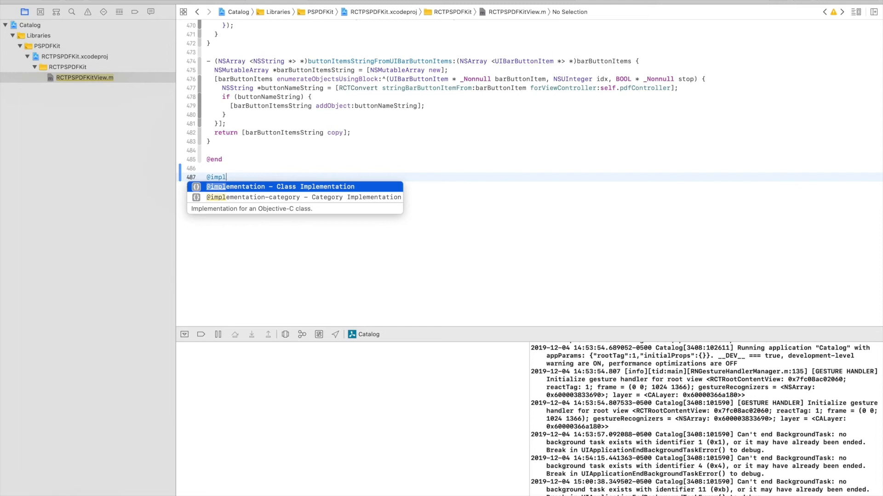
pyautogui.write('ementatio')
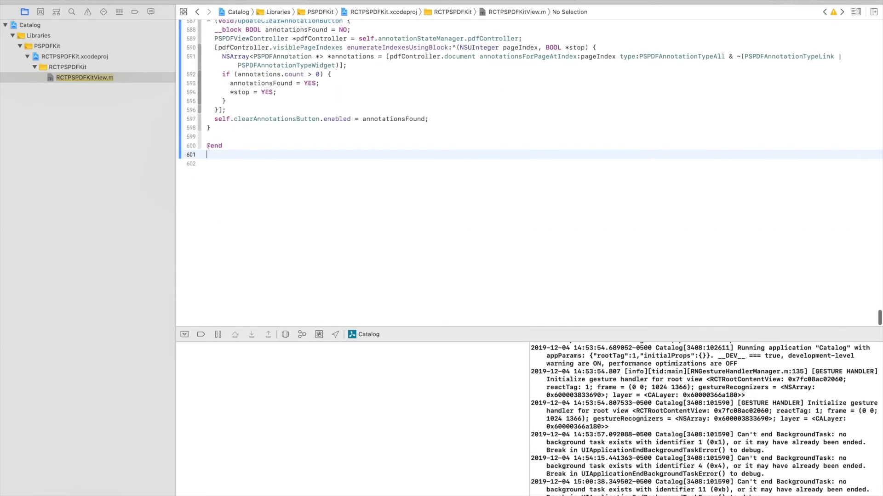
pyautogui.scroll(3)
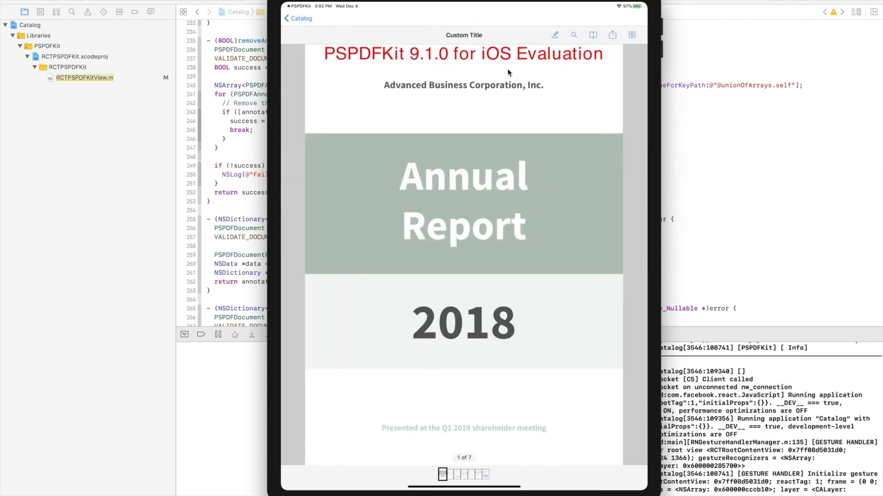
pyautogui.click(554, 35)
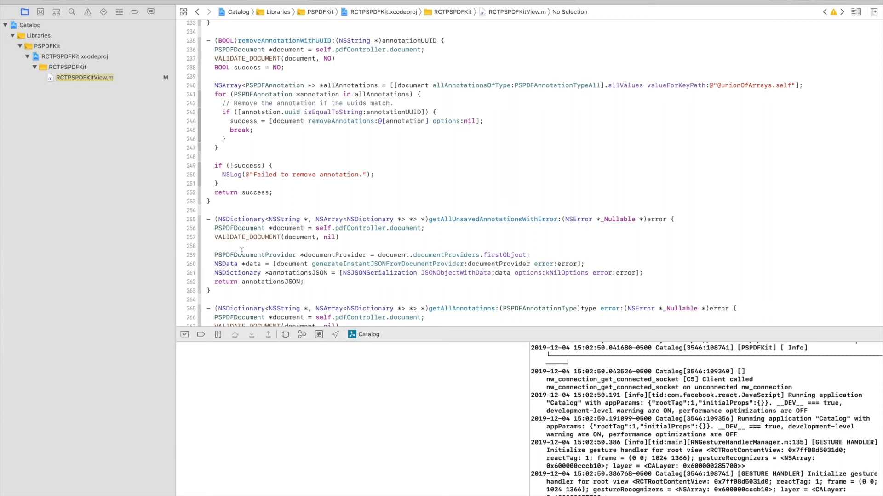
# - Replace the _pdfController alloc/init with initWithDocument:nil configuration: using a builder
pyautogui.scroll(3)
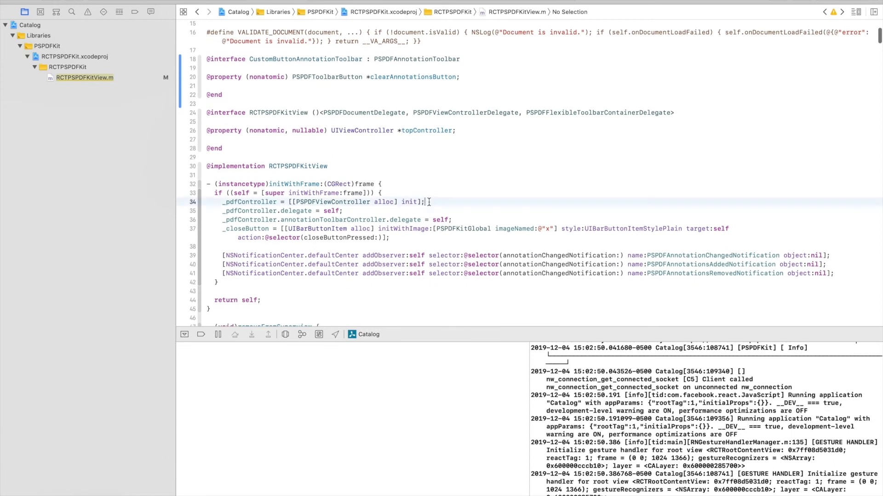
pyautogui.click(223, 202)
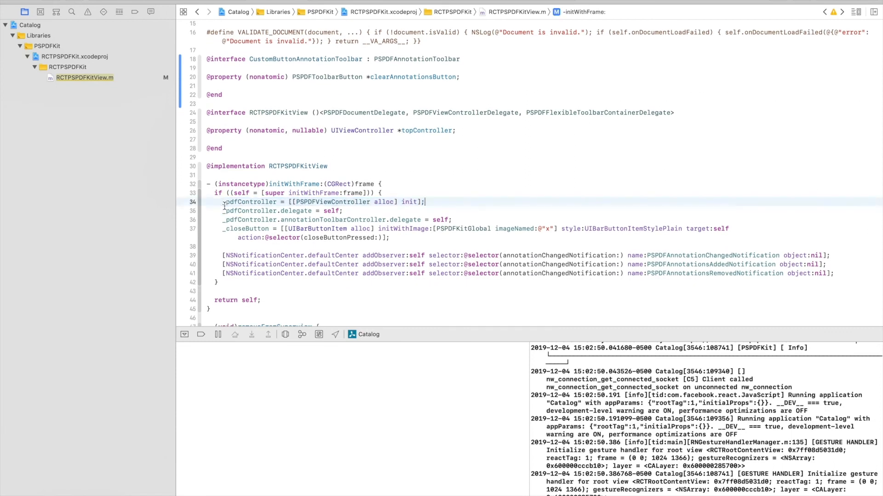
pyautogui.doubleClick(250, 203)
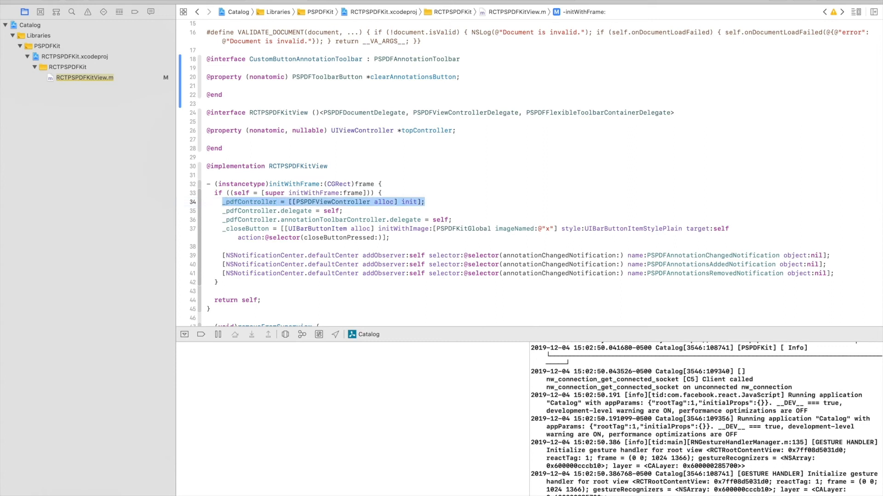
pyautogui.write('_psdfViewControll')
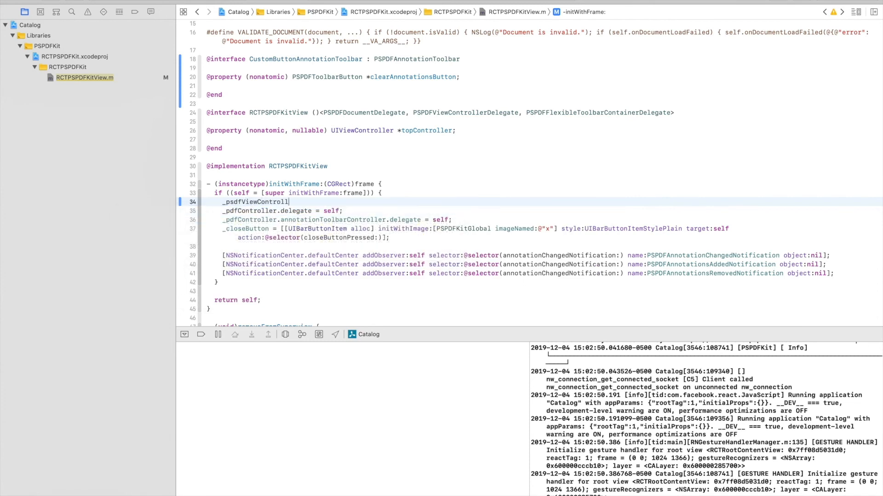
pyautogui.write('_pd')
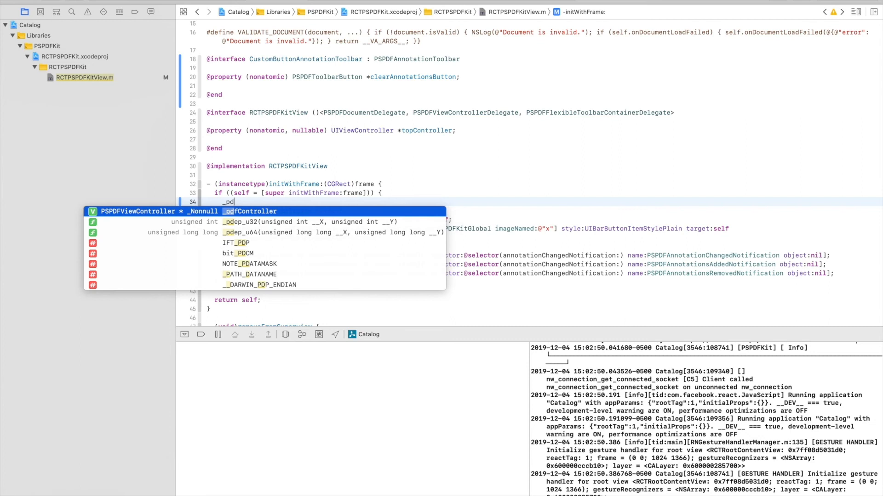
pyautogui.write('Cont')
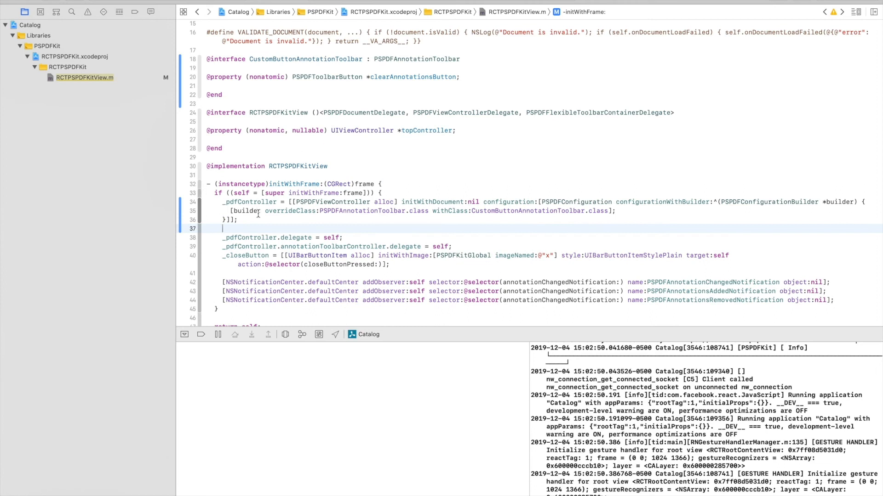
pyautogui.moveTo(489, 180)
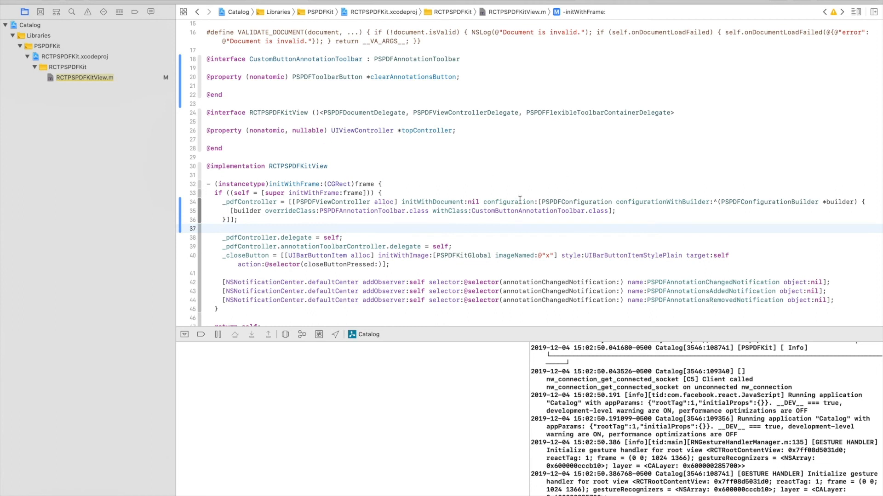
# - Have the builder overrideClass the annotation toolbar with CustomButtonAnnotationToolbar and request a run
pyautogui.doubleClick(509, 202)
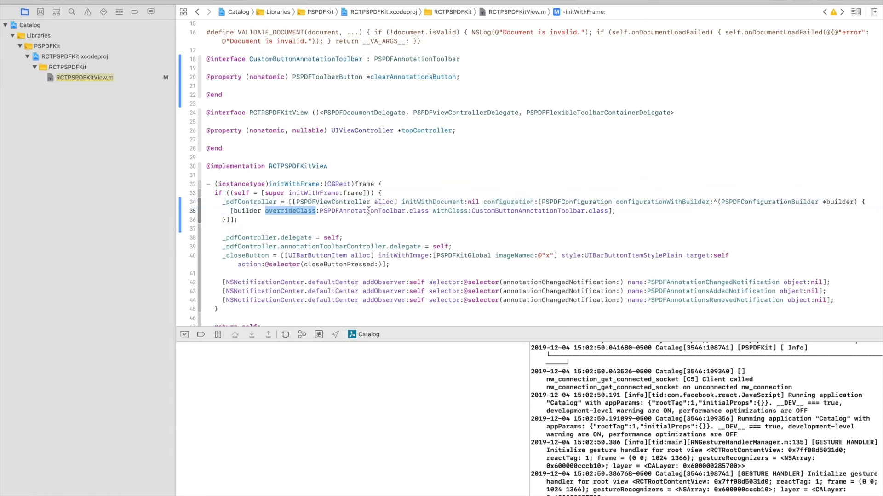
pyautogui.doubleClick(361, 210)
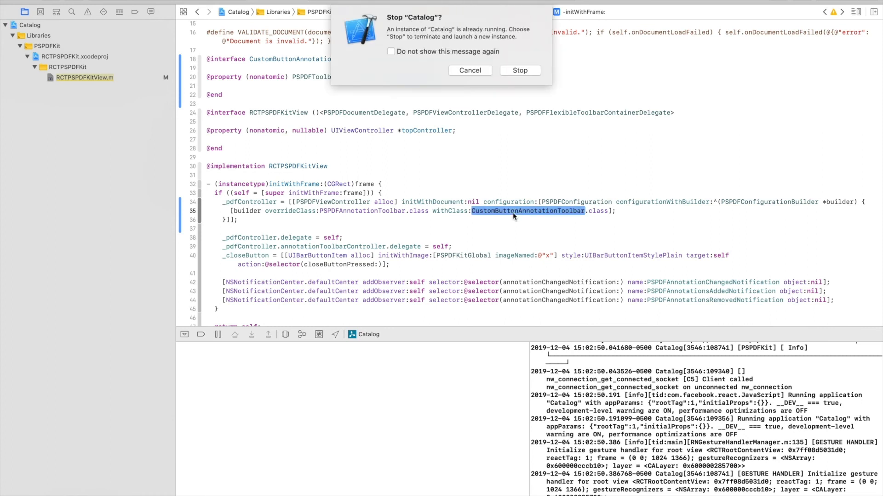
# - Stop and relaunch Catalog, then show the annotation toolbar on the Annual Report
pyautogui.click(518, 71)
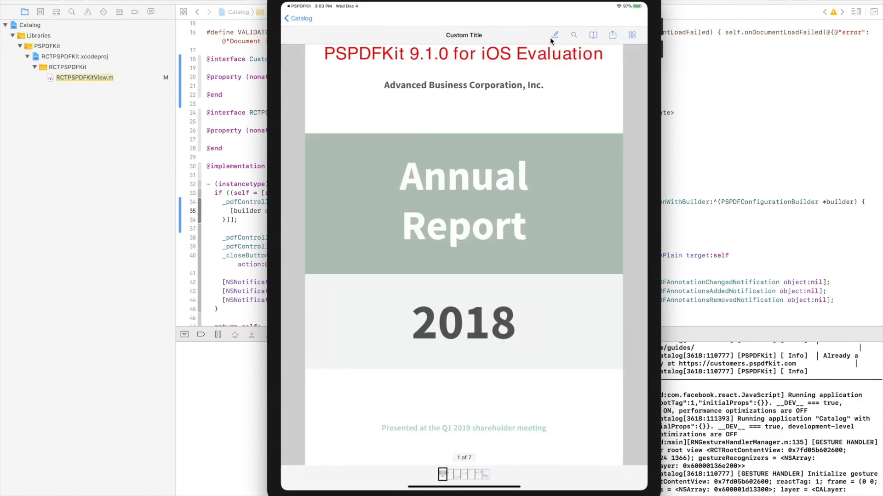
pyautogui.click(554, 35)
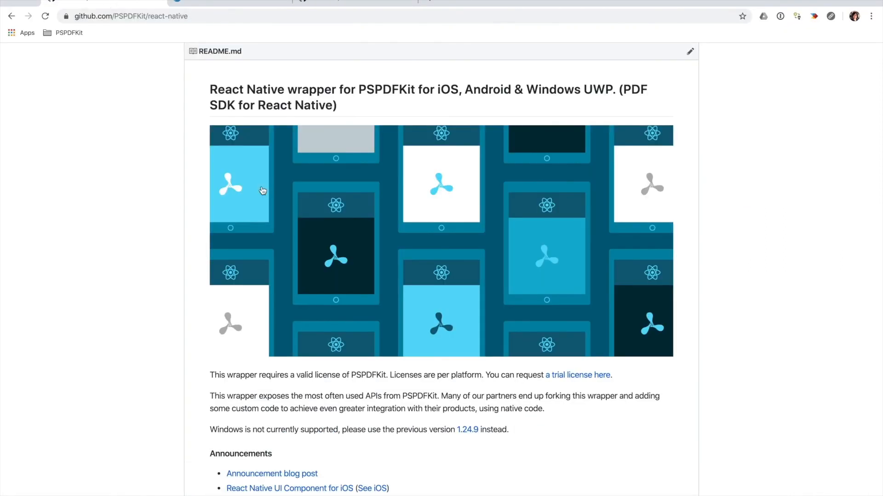
pyautogui.moveTo(272, 218)
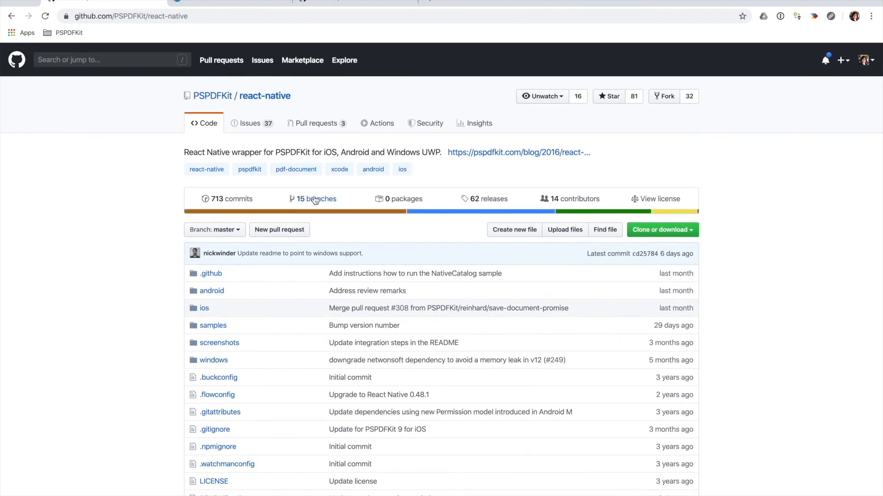
# - List the repository's 15 branches, including customize-the-toolbar-in-native-code
pyautogui.click(318, 199)
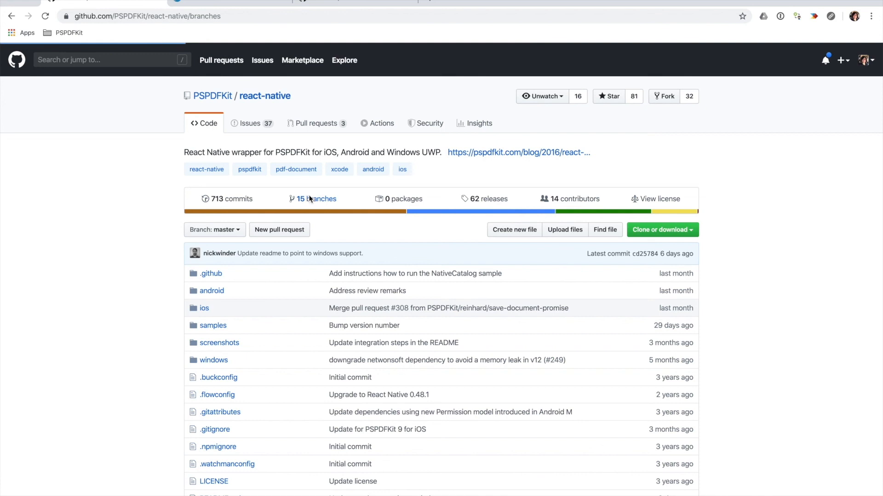
pyautogui.click(316, 199)
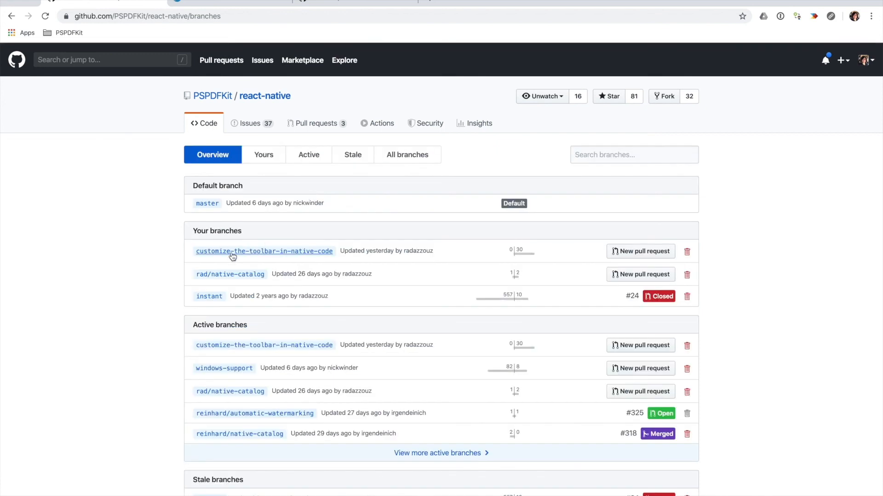